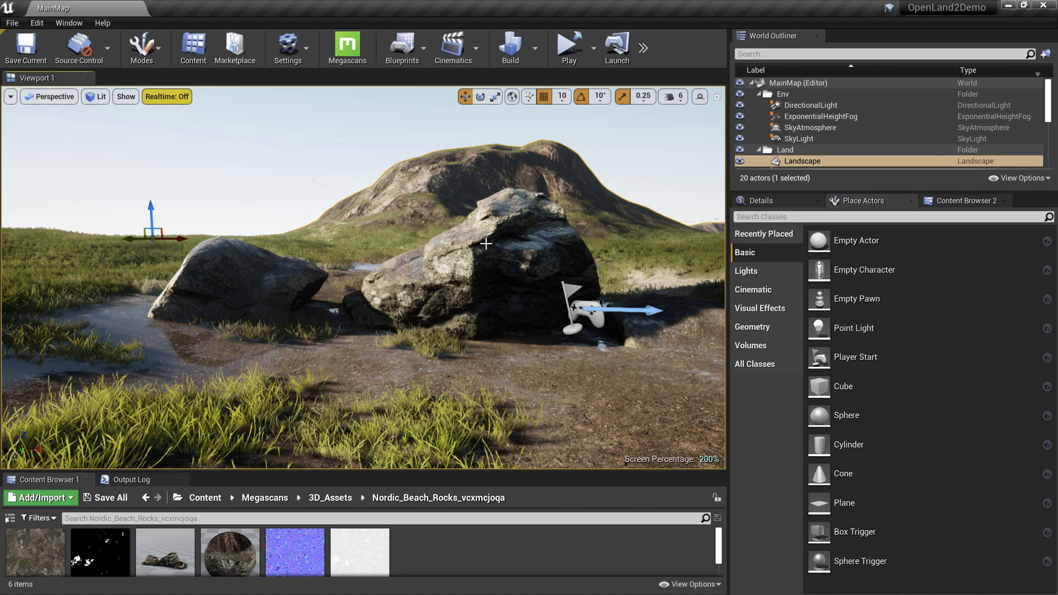
{"action": "mouse_move", "coordinate": [568, 48]}
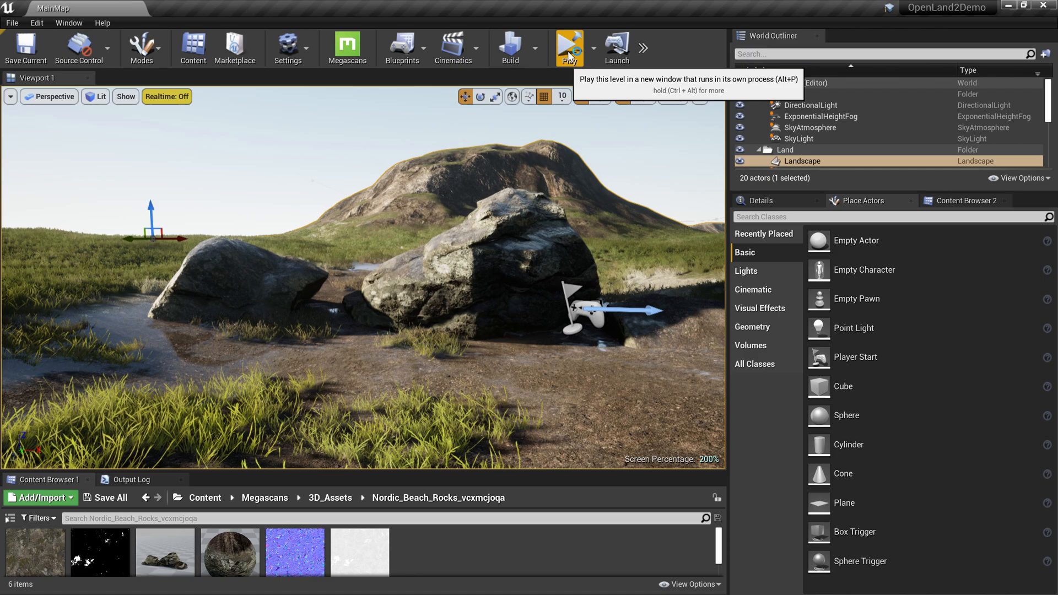
Launch the OpenLand2Demo level as a standalone game process with frame timing stats shown.
{"action": "left_click", "coordinate": [569, 44]}
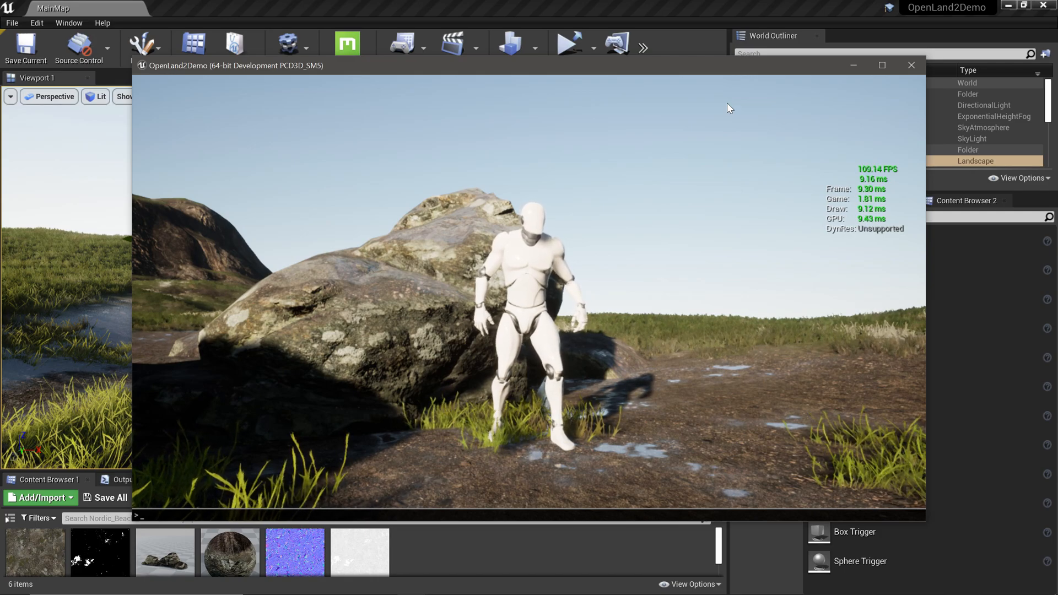
Run ProfileGPU in the game console and review the GPU Visualizer passes.
{"action": "type", "text": "ProfileGPU"}
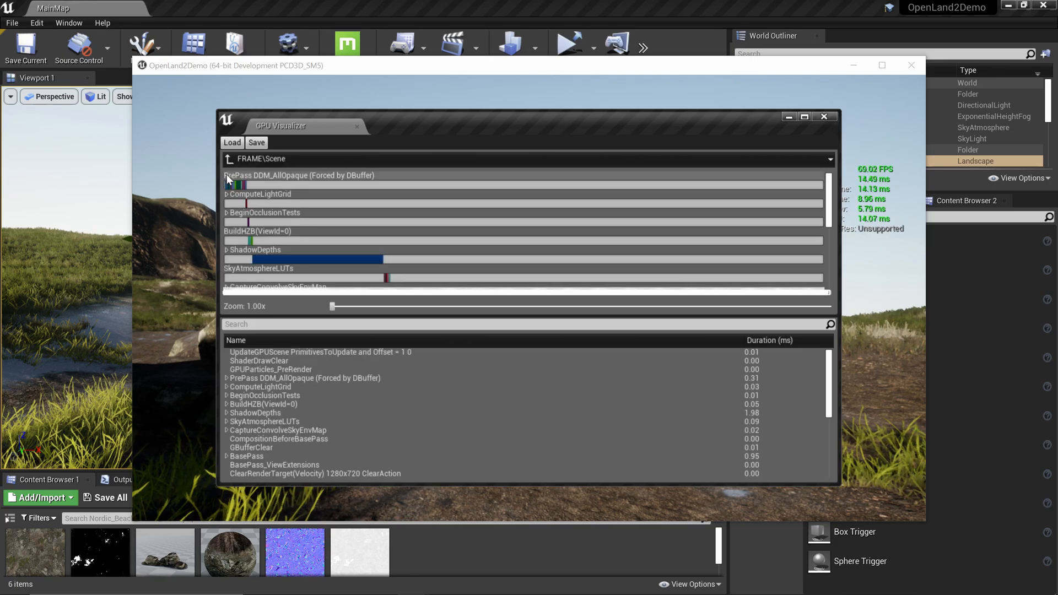
{"action": "mouse_move", "coordinate": [342, 258]}
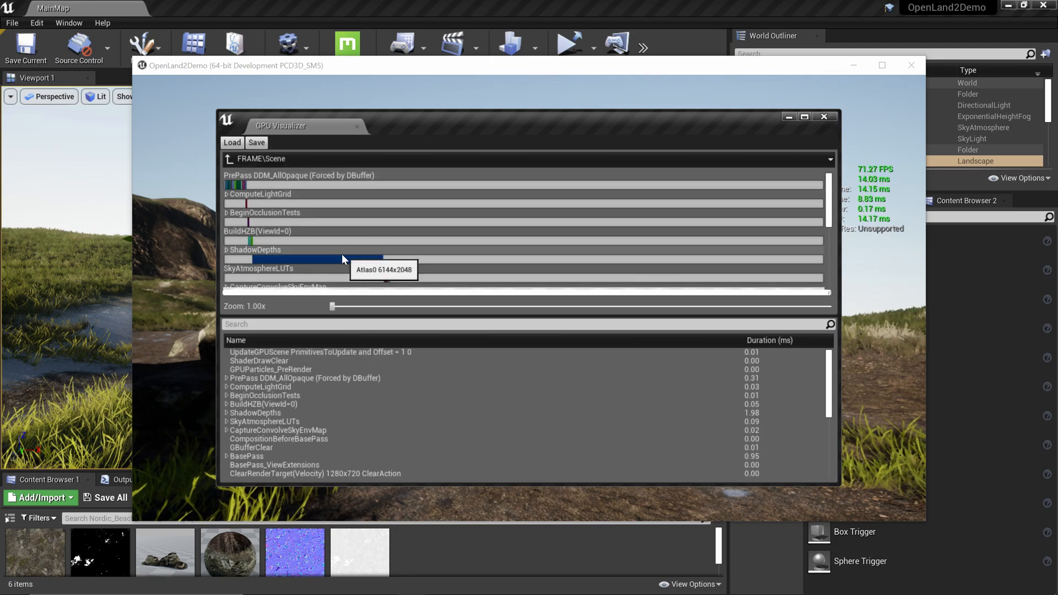
{"action": "scroll", "scroll_direction": "down", "scroll_amount": 3}
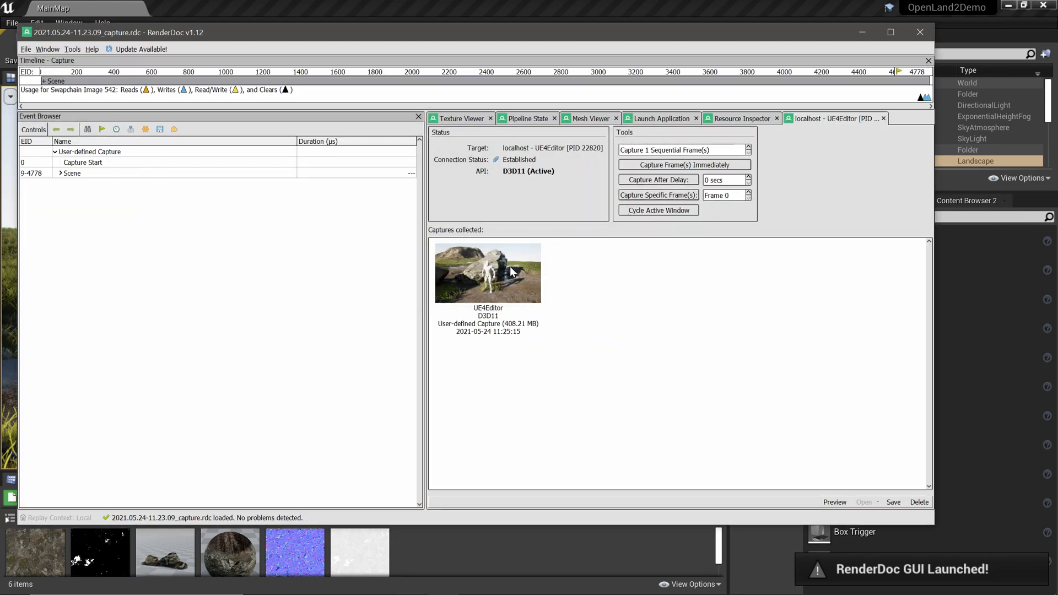
Load the captured frame and expand Scene, ShadowDepths and the first whole-scene shadow split's draw calls.
{"action": "double_click", "coordinate": [486, 273]}
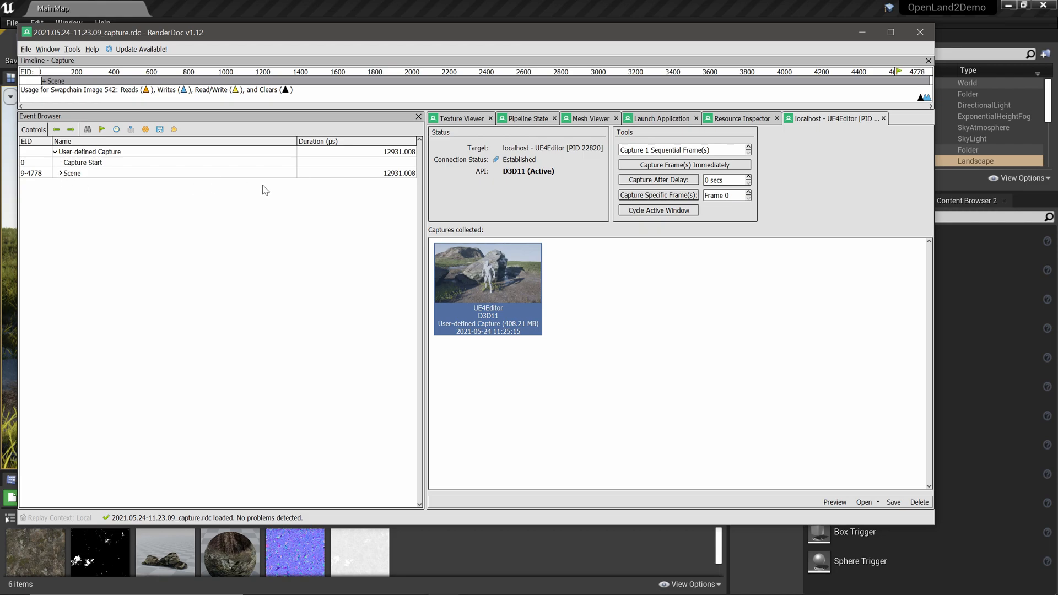
{"action": "mouse_move", "coordinate": [441, 233]}
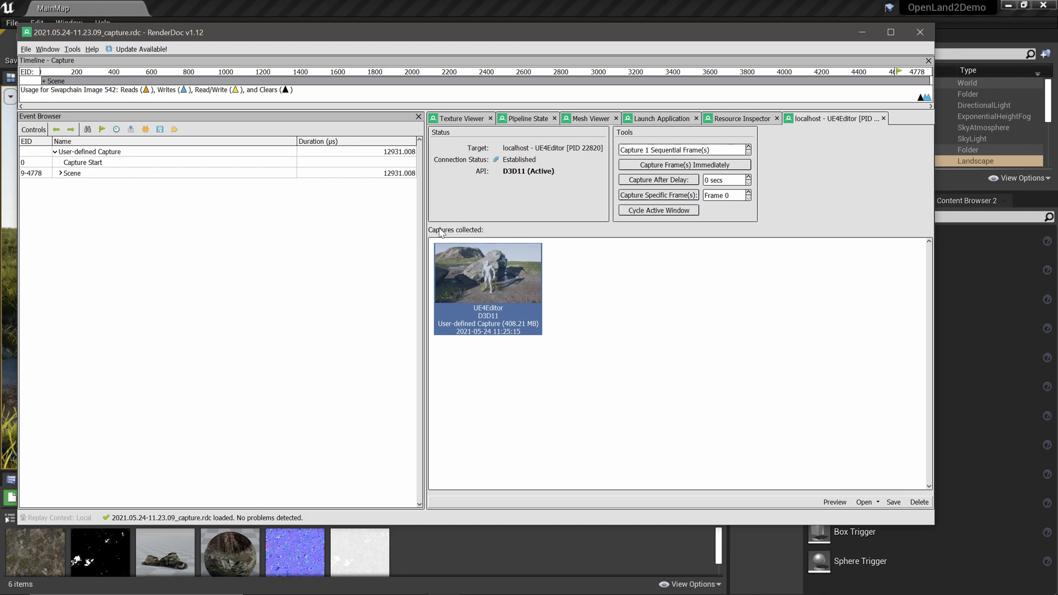
{"action": "left_click", "coordinate": [80, 173]}
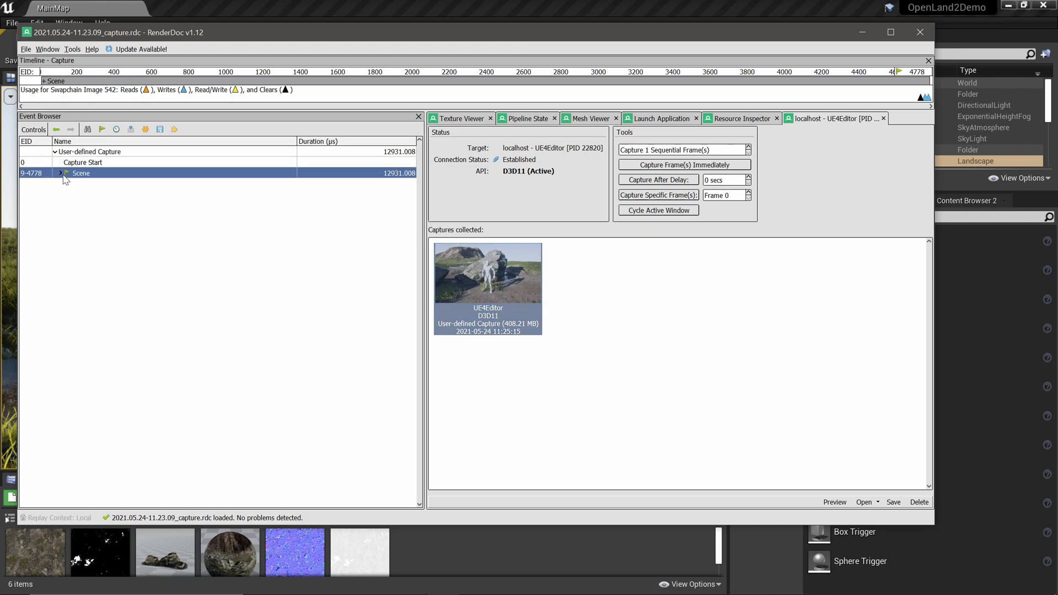
{"action": "left_click", "coordinate": [64, 173]}
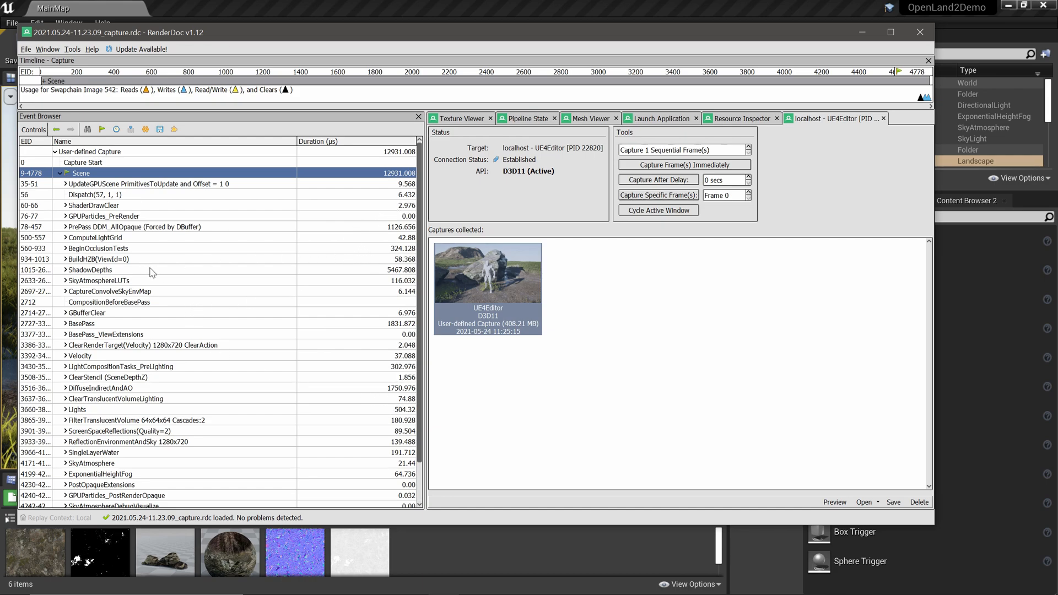
{"action": "mouse_move", "coordinate": [386, 266]}
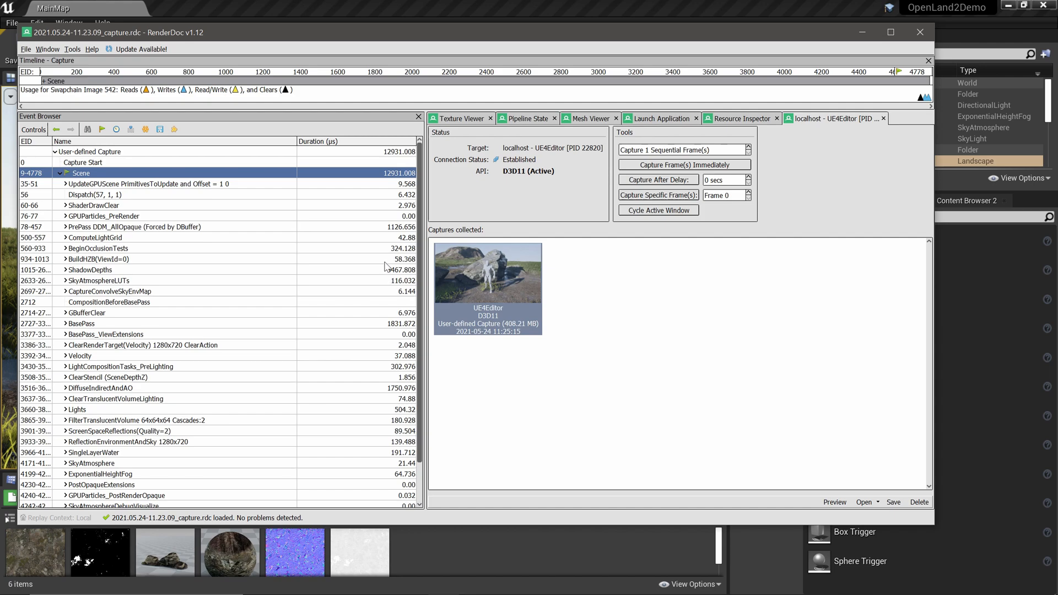
{"action": "left_click", "coordinate": [101, 269]}
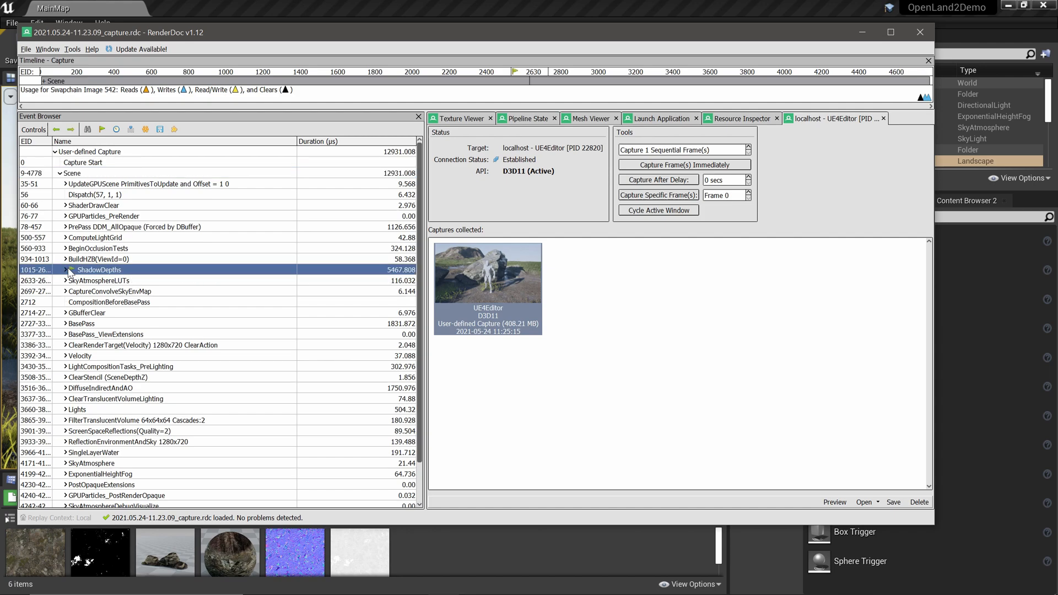
{"action": "left_click", "coordinate": [66, 269]}
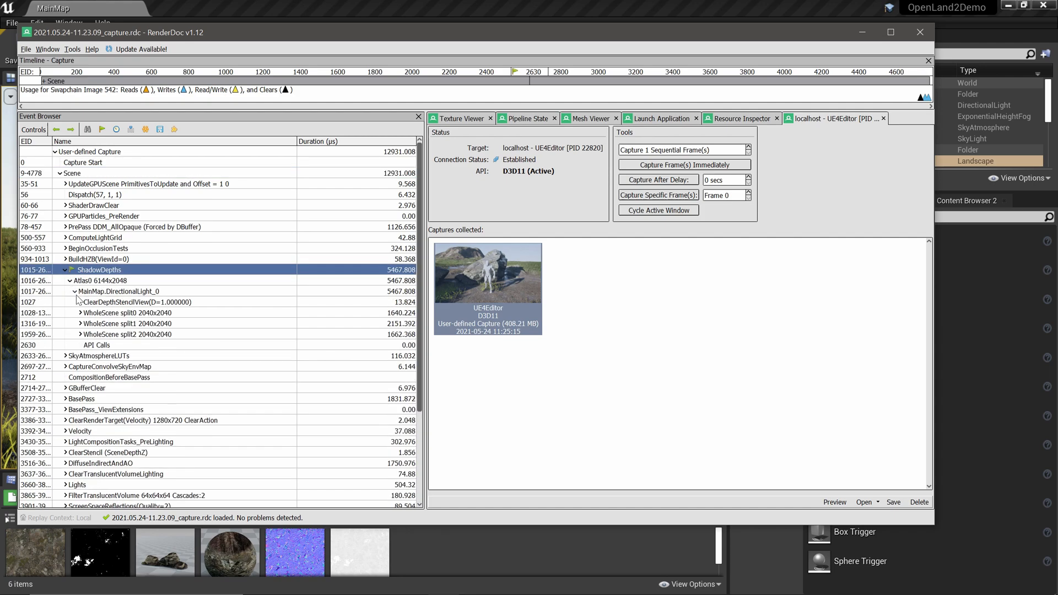
{"action": "left_click", "coordinate": [80, 311]}
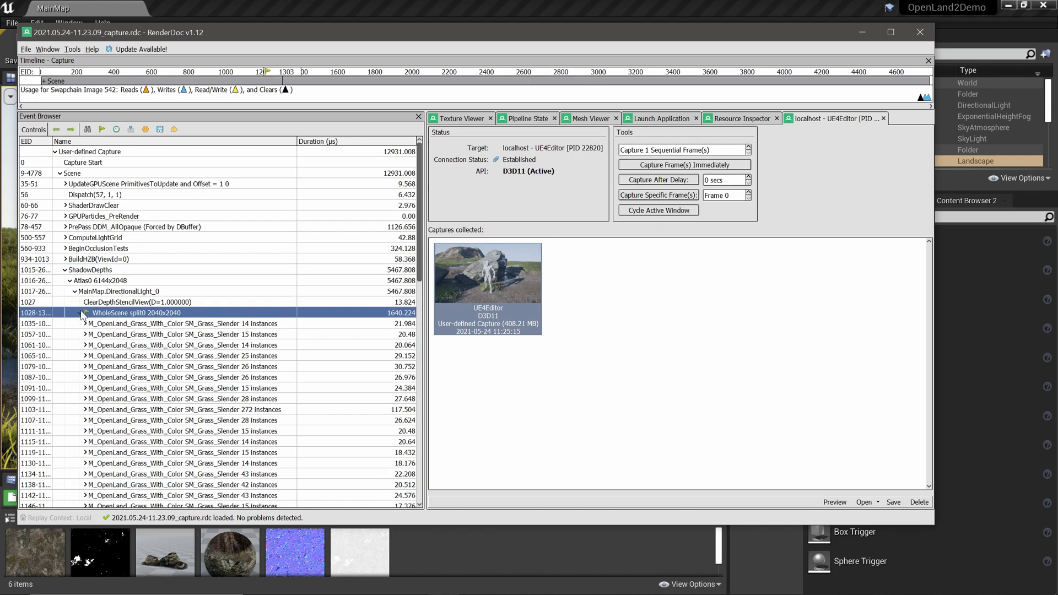
Expand BasePass and select the landscape material's draw call to view its G-buffer outputs.
{"action": "scroll", "scroll_direction": "down", "scroll_amount": 3}
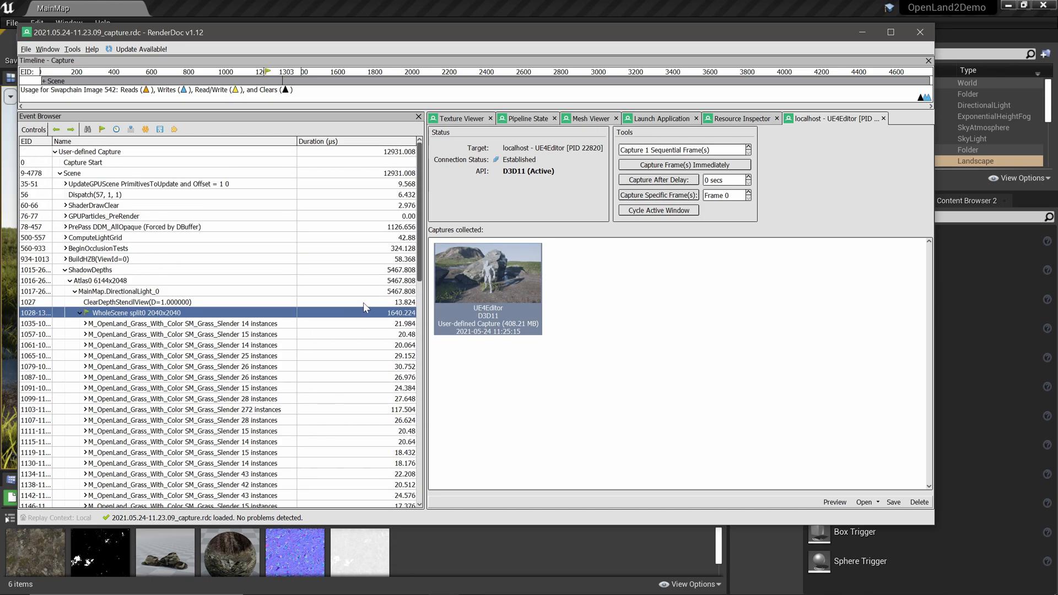
{"action": "scroll", "scroll_direction": "down", "scroll_amount": 3}
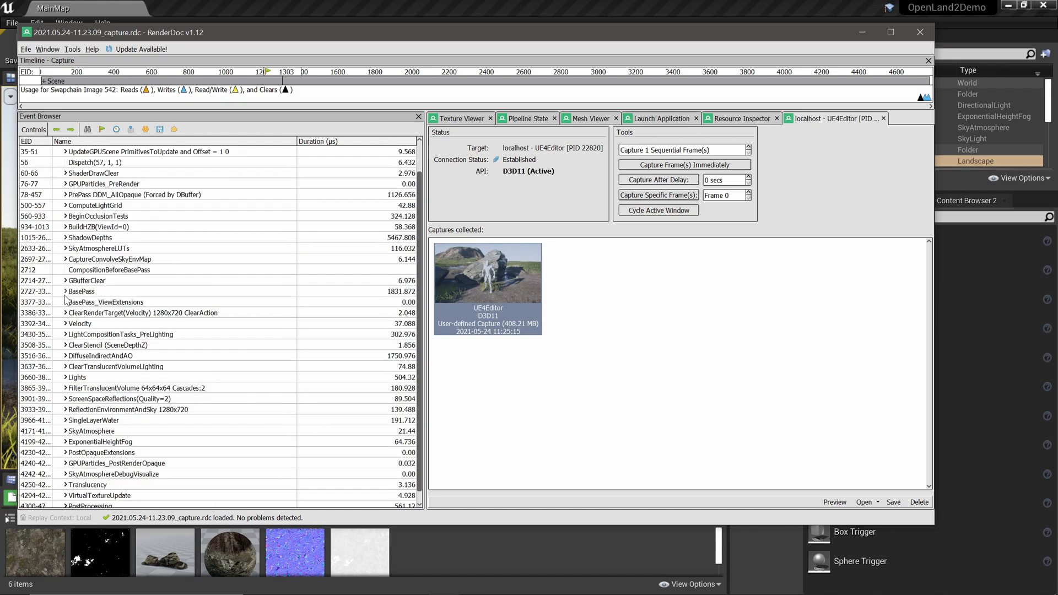
{"action": "left_click", "coordinate": [65, 290]}
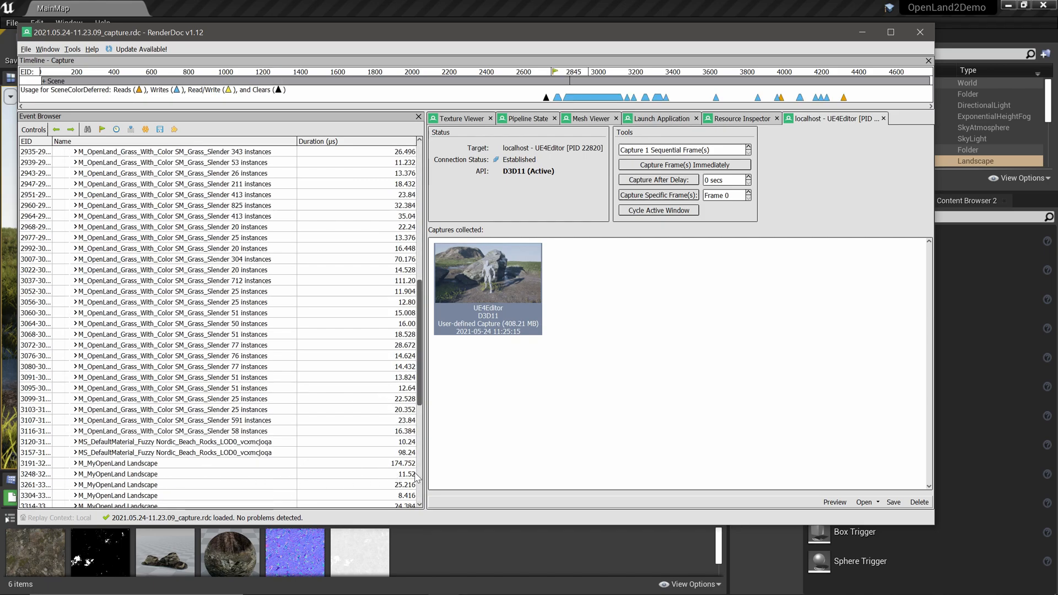
{"action": "left_click", "coordinate": [76, 463]}
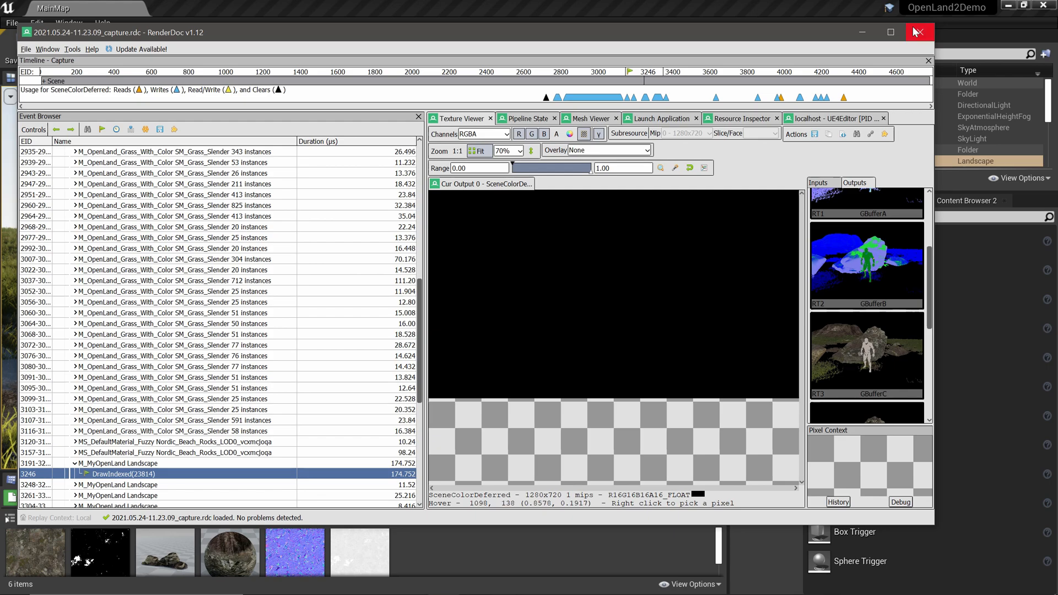
Close the RenderDoc capture window, revealing the Unreal Insights session browser.
{"action": "left_click", "coordinate": [915, 32]}
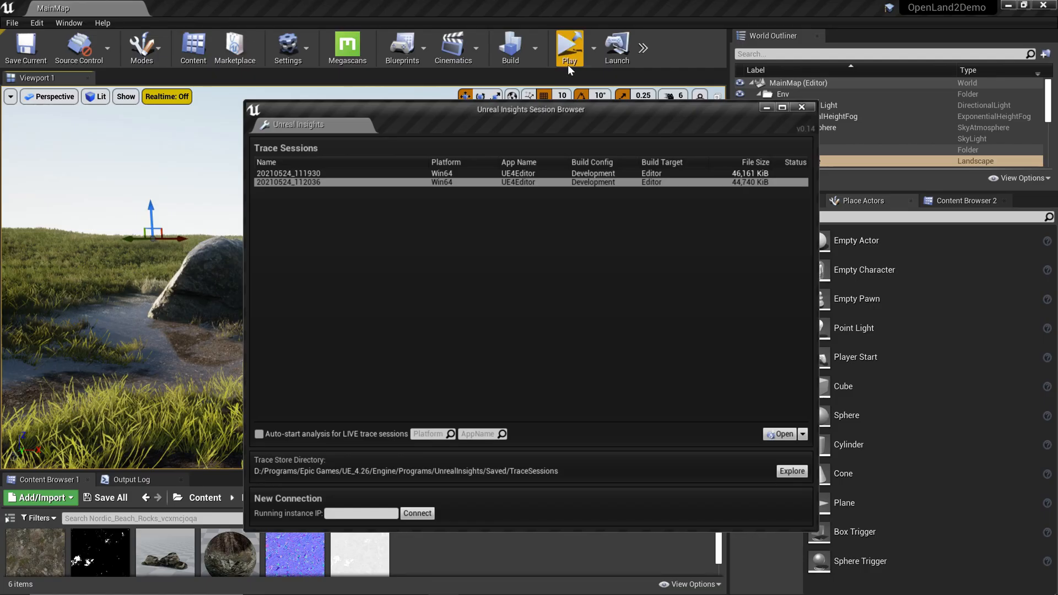
{"action": "mouse_move", "coordinate": [568, 48]}
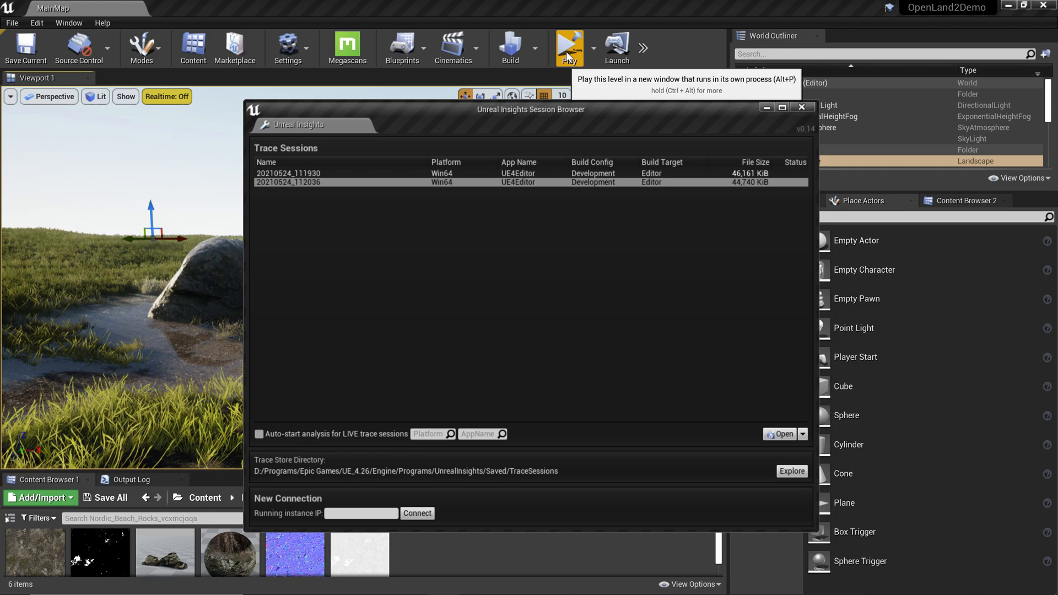
Load the latest UE4Editor trace and review its Timing Insights GPU, GameThread and log panels.
{"action": "left_click", "coordinate": [568, 45]}
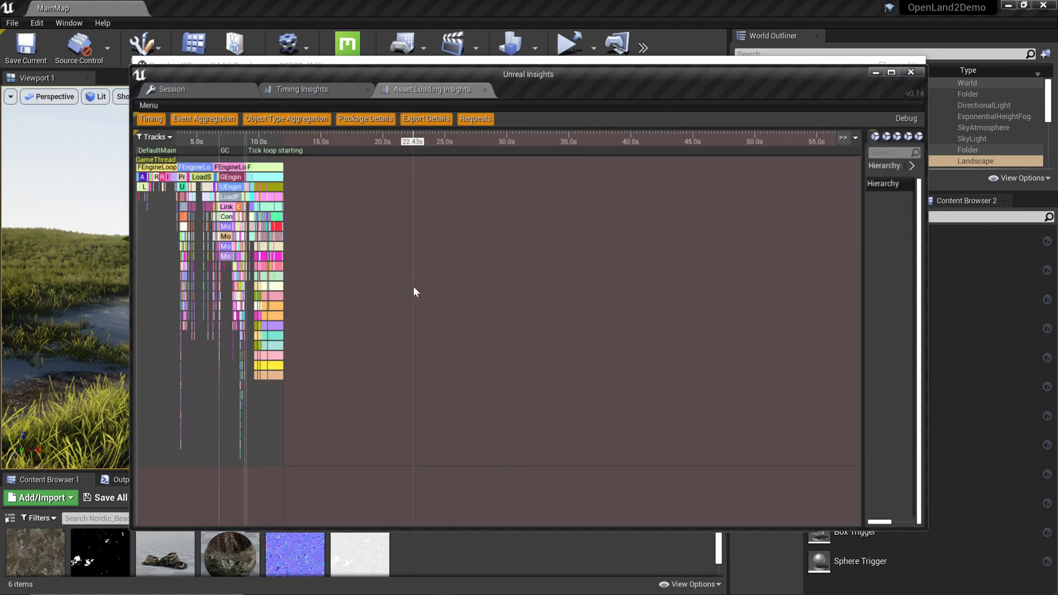
{"action": "left_click", "coordinate": [302, 89]}
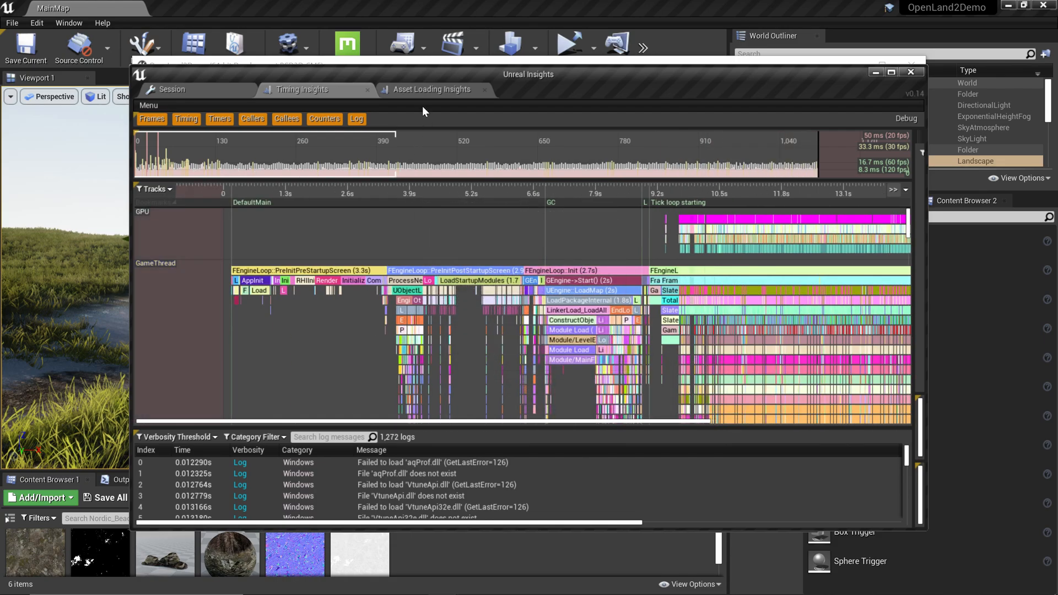
{"action": "left_click", "coordinate": [433, 90]}
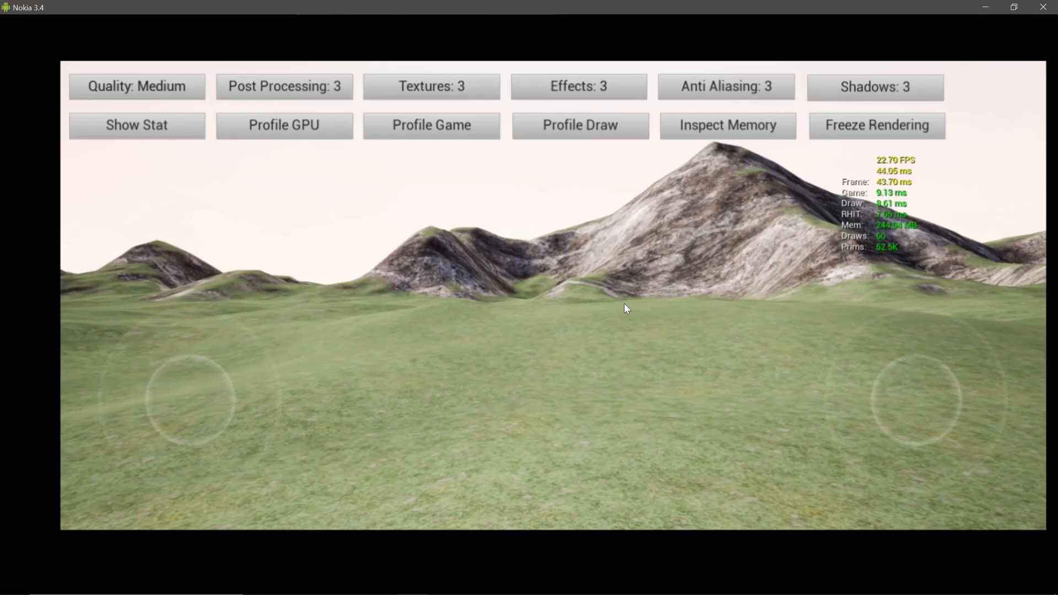
{"action": "mouse_move", "coordinate": [592, 376]}
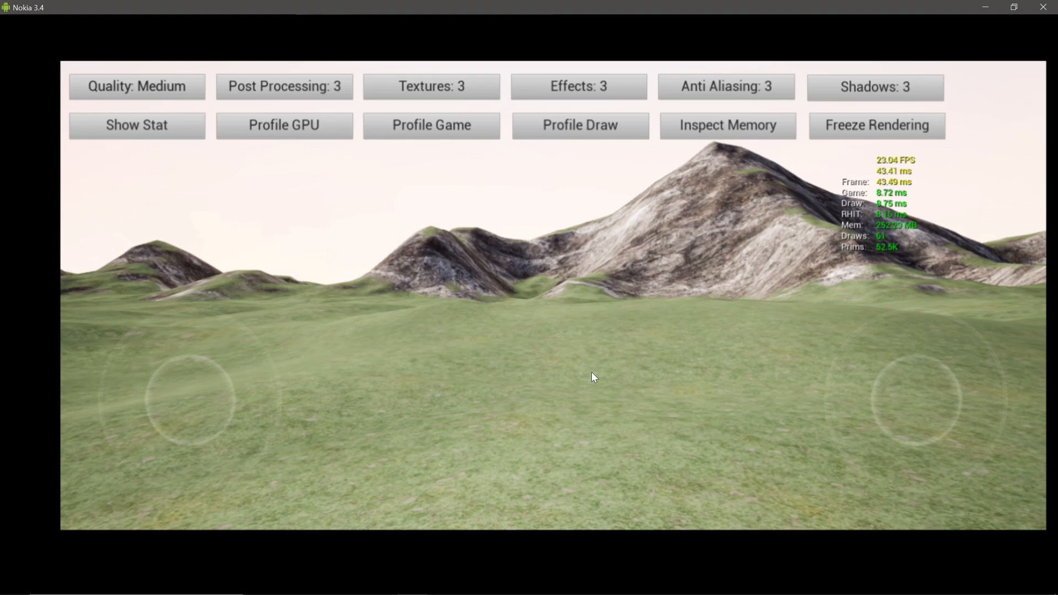
{"action": "mouse_move", "coordinate": [644, 151]}
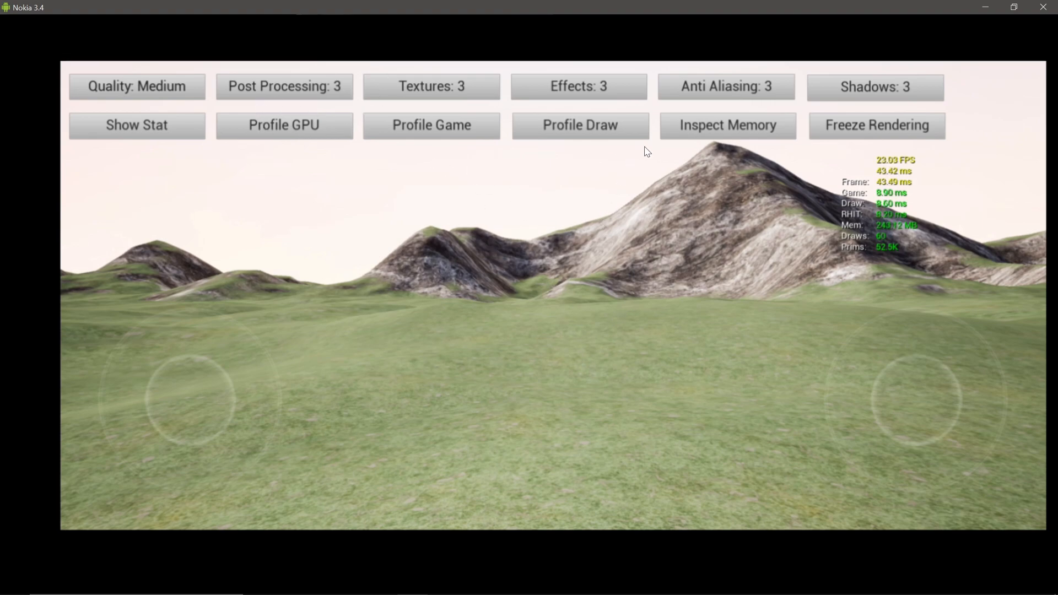
Show the RHI memory counters overlay on the Nokia 3.4 game via Inspect Memory.
{"action": "left_click", "coordinate": [726, 124]}
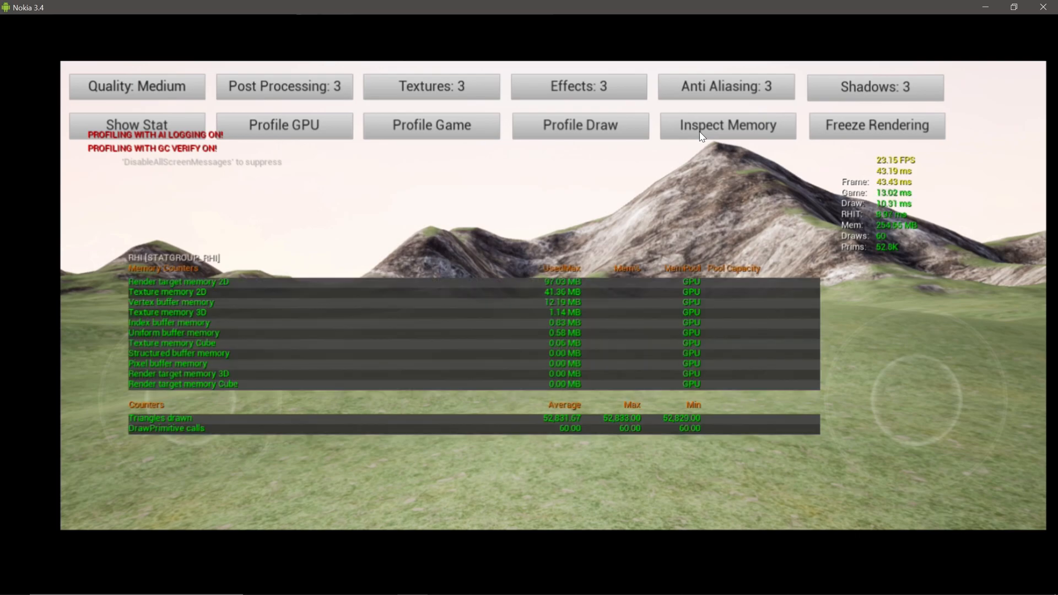
{"action": "mouse_move", "coordinate": [621, 146]}
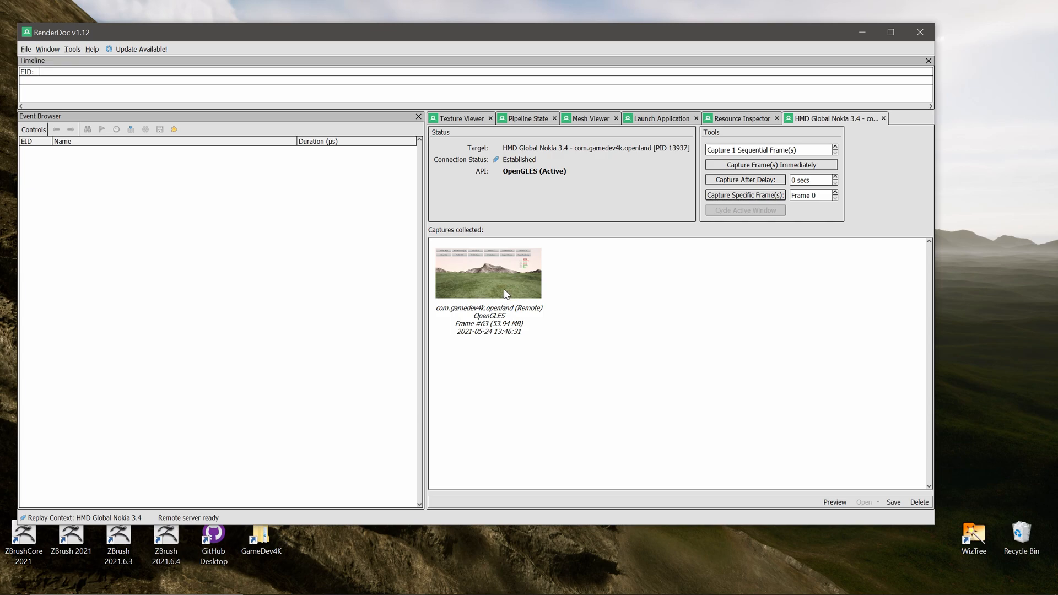
Load the phone's frame capture and expand Frame 58 and MobileSceneRender to list its events.
{"action": "double_click", "coordinate": [488, 272]}
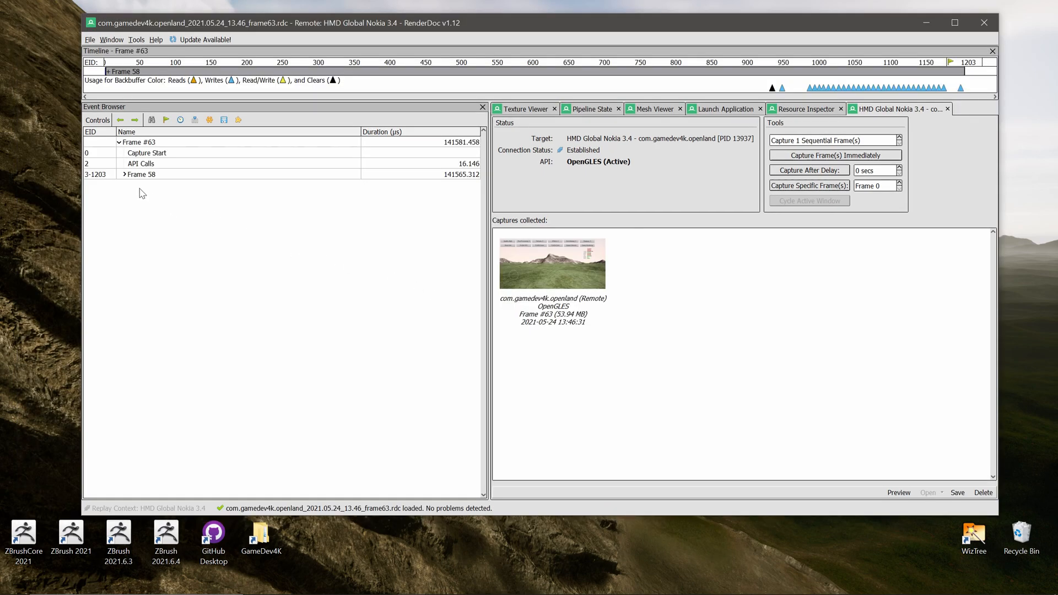
{"action": "left_click", "coordinate": [123, 174]}
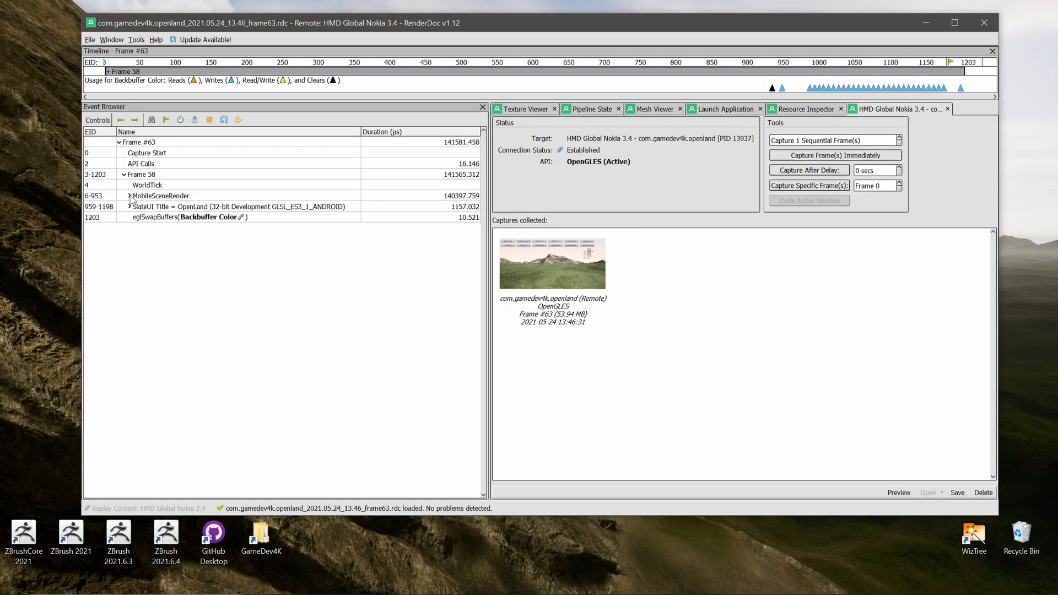
{"action": "left_click", "coordinate": [119, 196]}
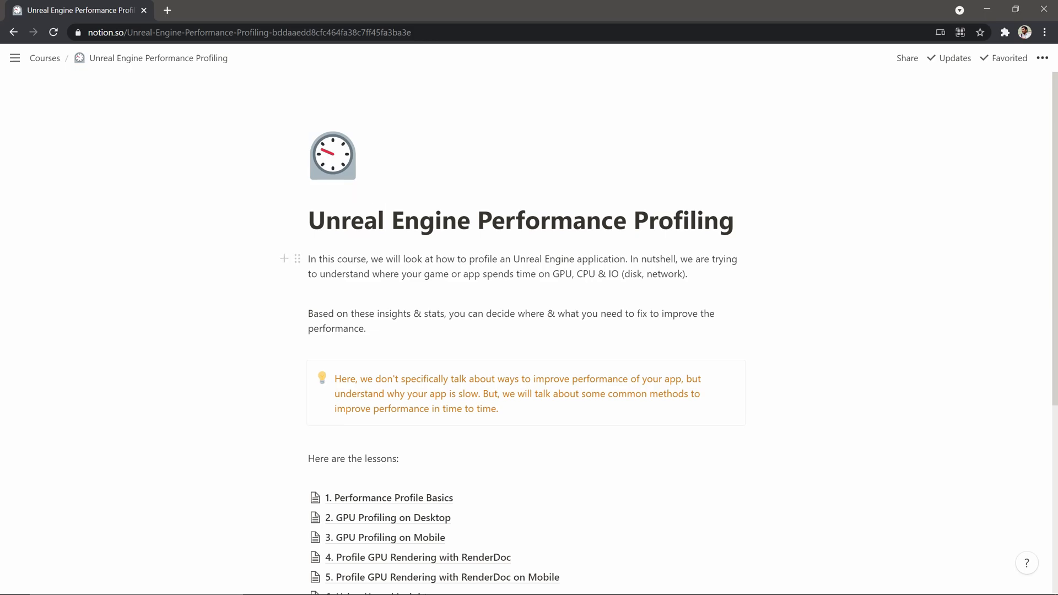
Browse the course's lesson list and open the '1. Performance Profile Basics' lesson page.
{"action": "scroll", "scroll_direction": "down", "scroll_amount": 3}
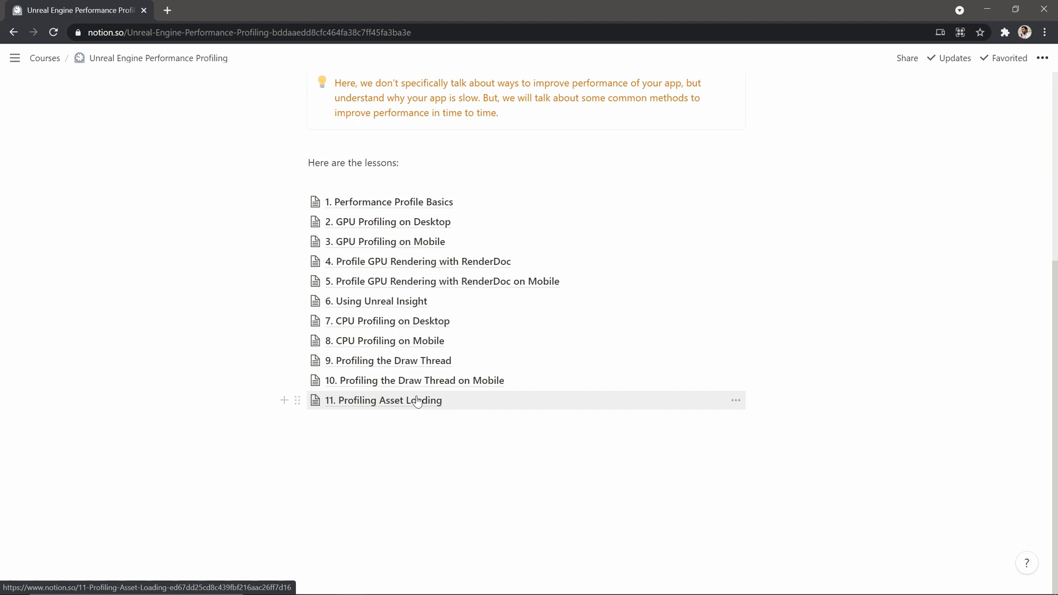
{"action": "mouse_move", "coordinate": [377, 301]}
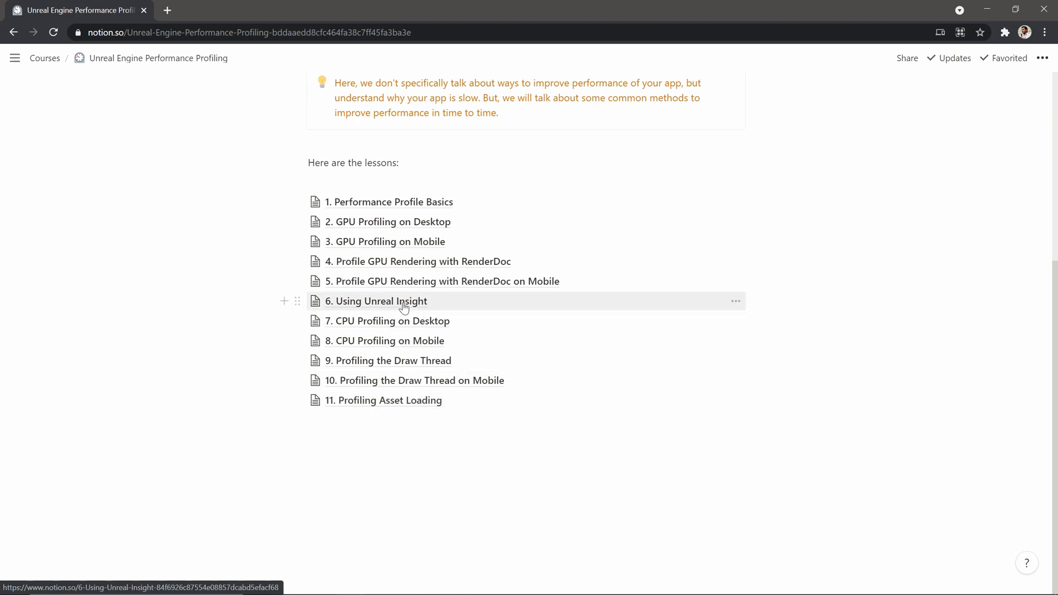
{"action": "scroll", "scroll_direction": "up", "scroll_amount": 3}
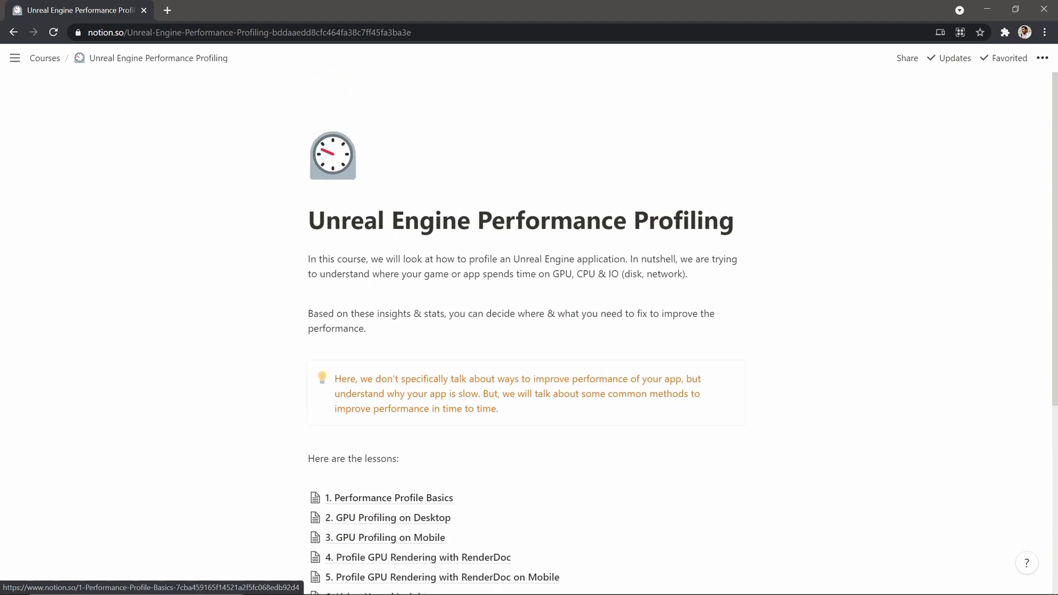
{"action": "scroll", "scroll_direction": "down", "scroll_amount": 3}
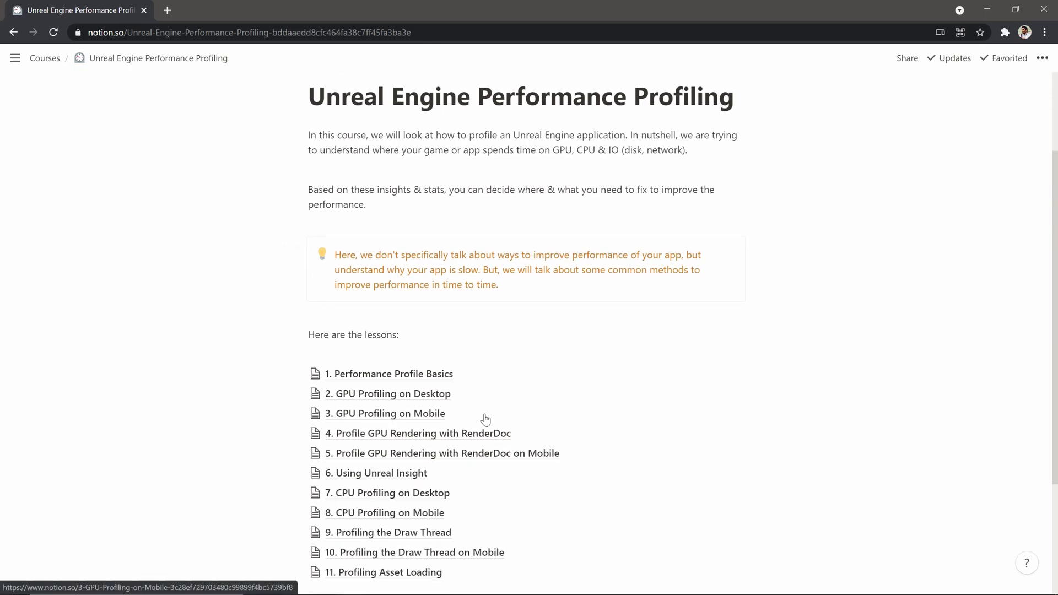
{"action": "mouse_move", "coordinate": [485, 413]}
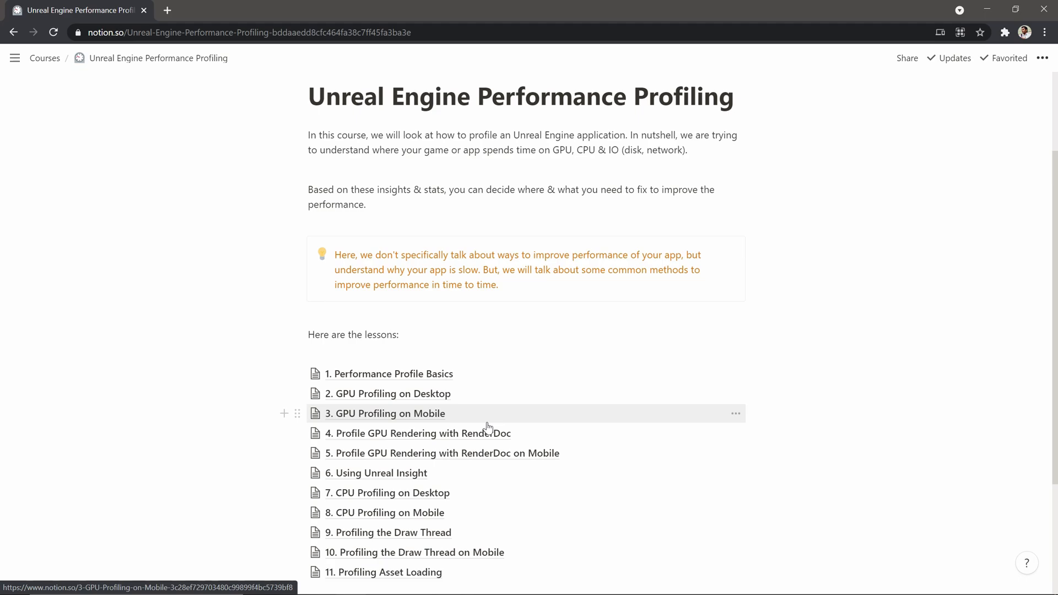
{"action": "scroll", "scroll_direction": "down", "scroll_amount": 3}
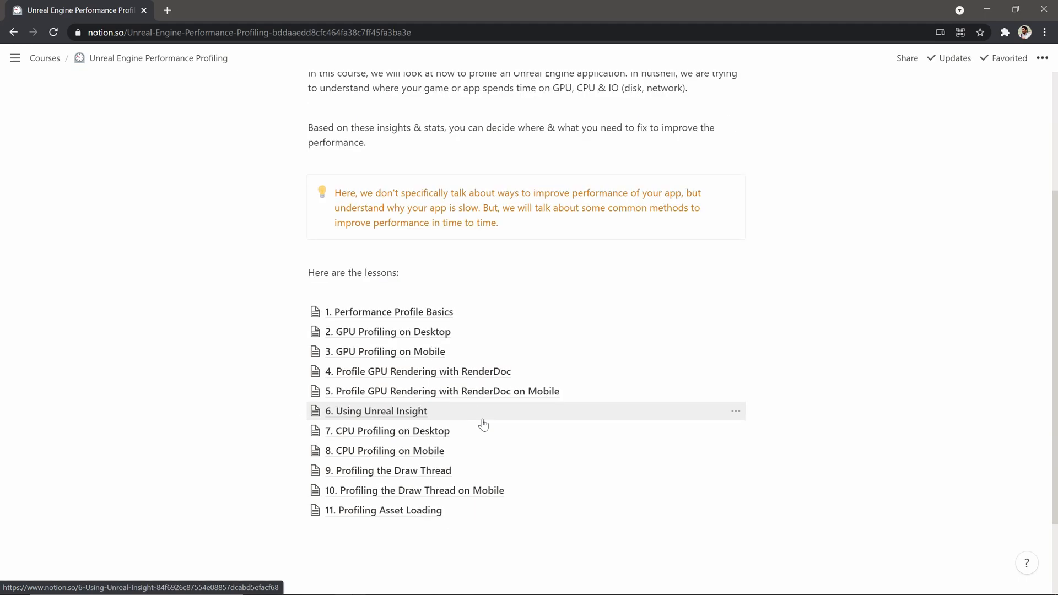
{"action": "scroll", "scroll_direction": "up", "scroll_amount": 3}
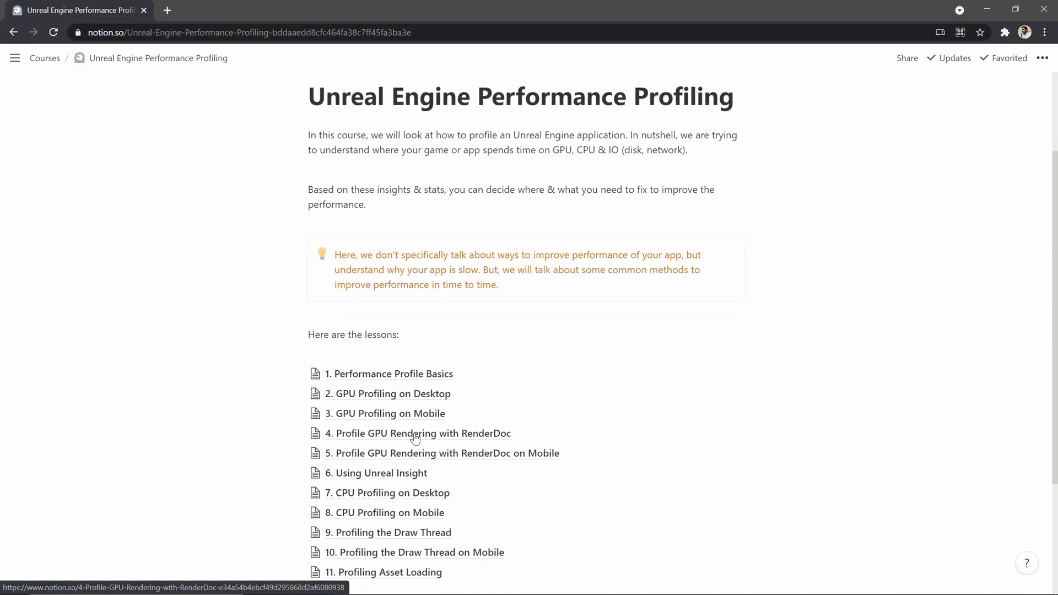
{"action": "mouse_move", "coordinate": [426, 416]}
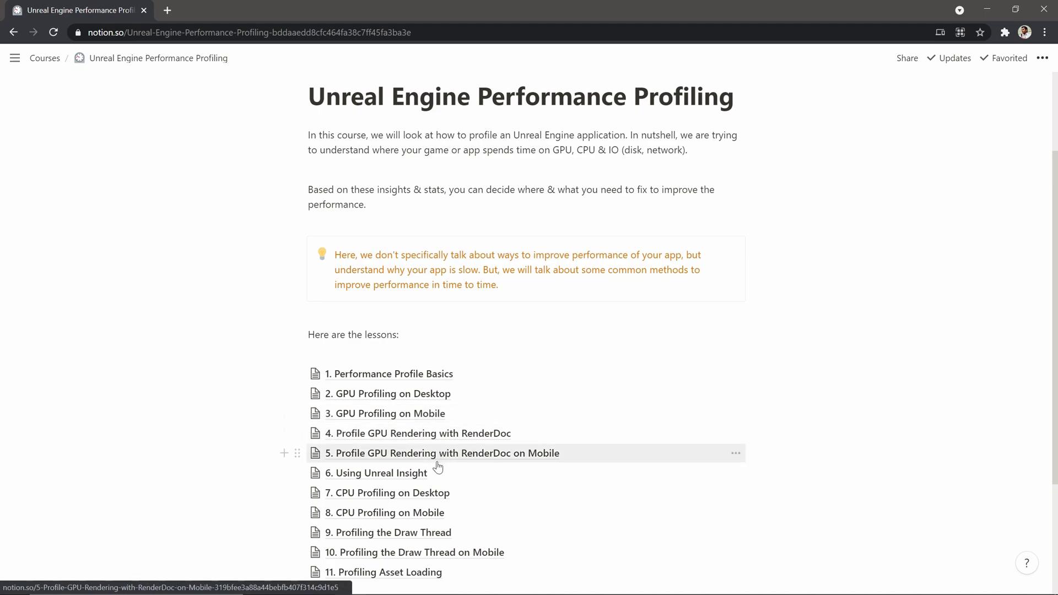
{"action": "mouse_move", "coordinate": [389, 472]}
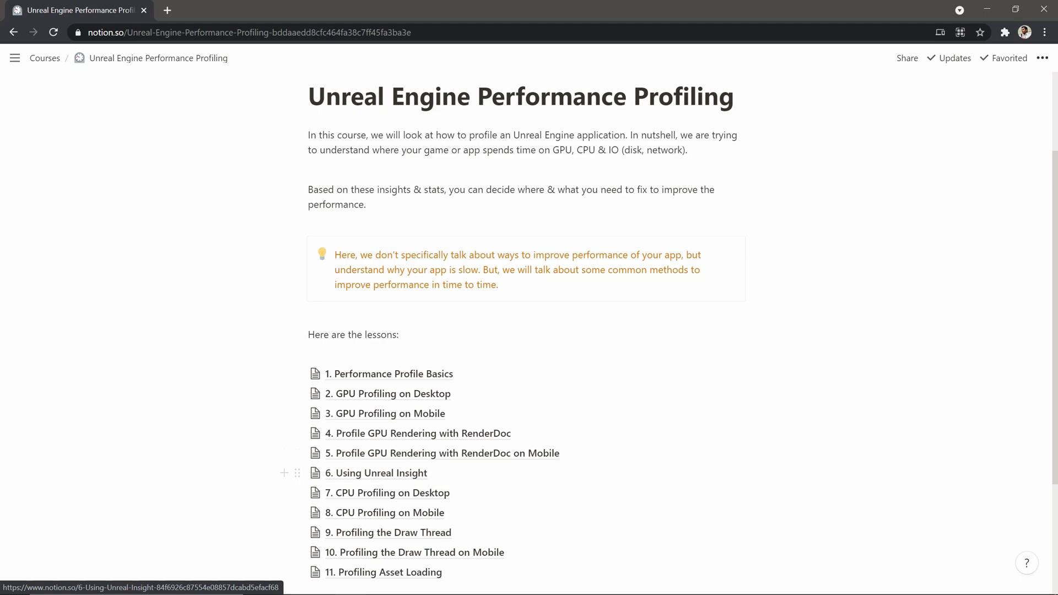
{"action": "scroll", "scroll_direction": "down", "scroll_amount": 3}
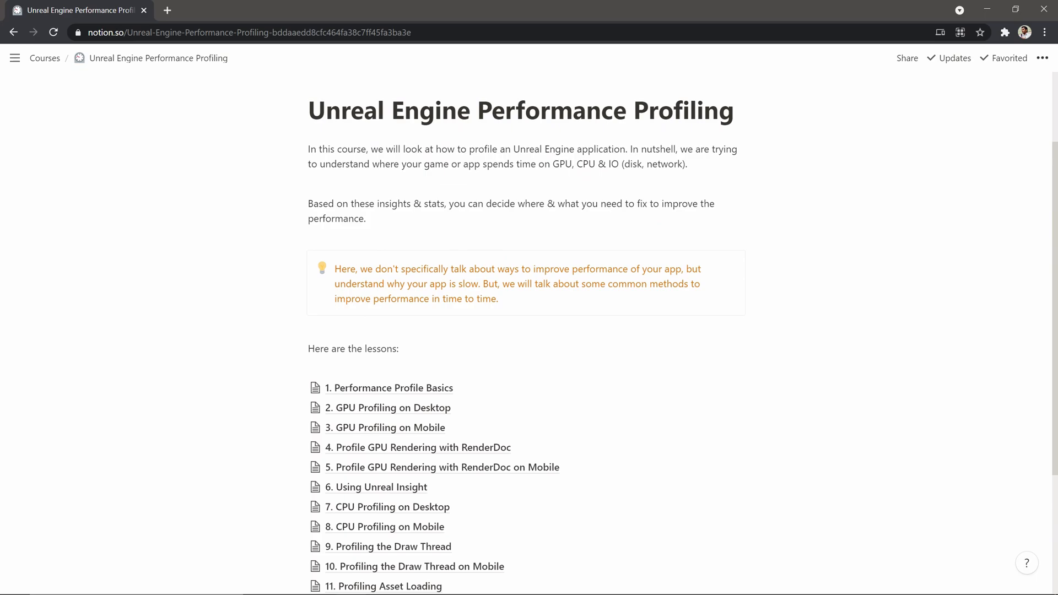
{"action": "mouse_move", "coordinate": [390, 387]}
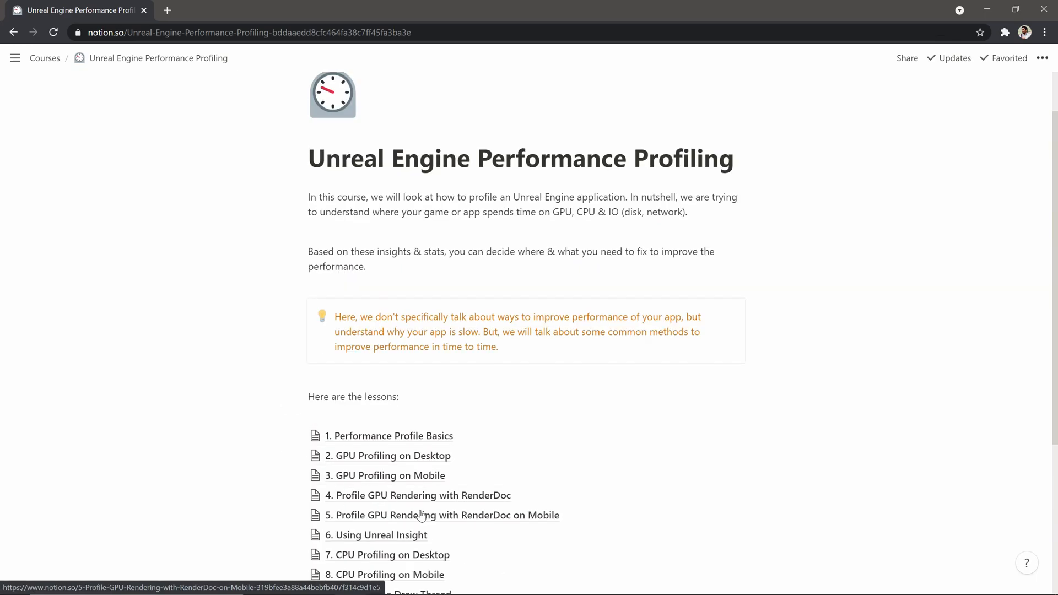
{"action": "left_click", "coordinate": [387, 435]}
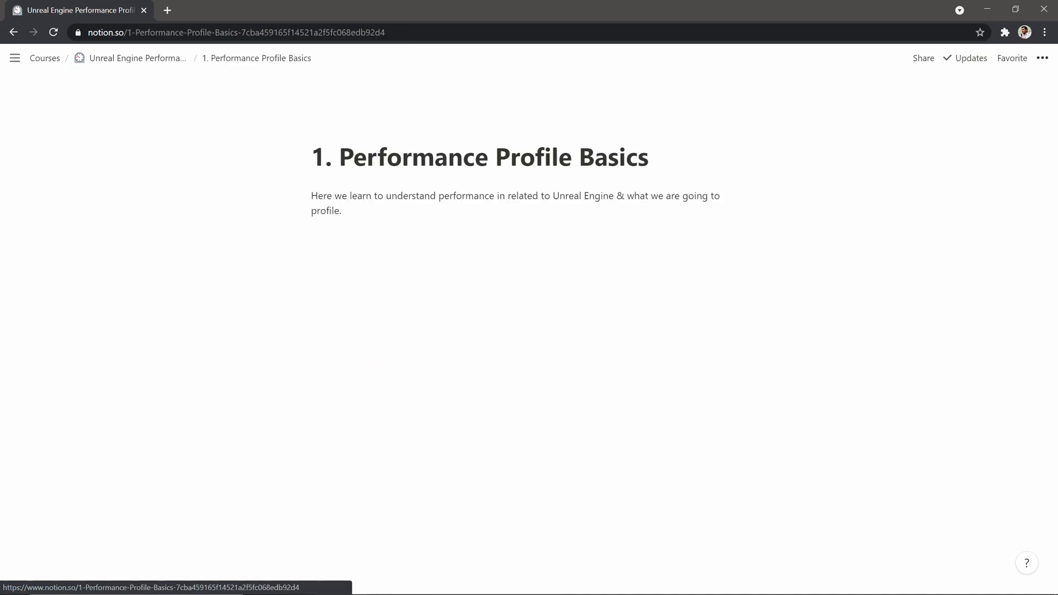